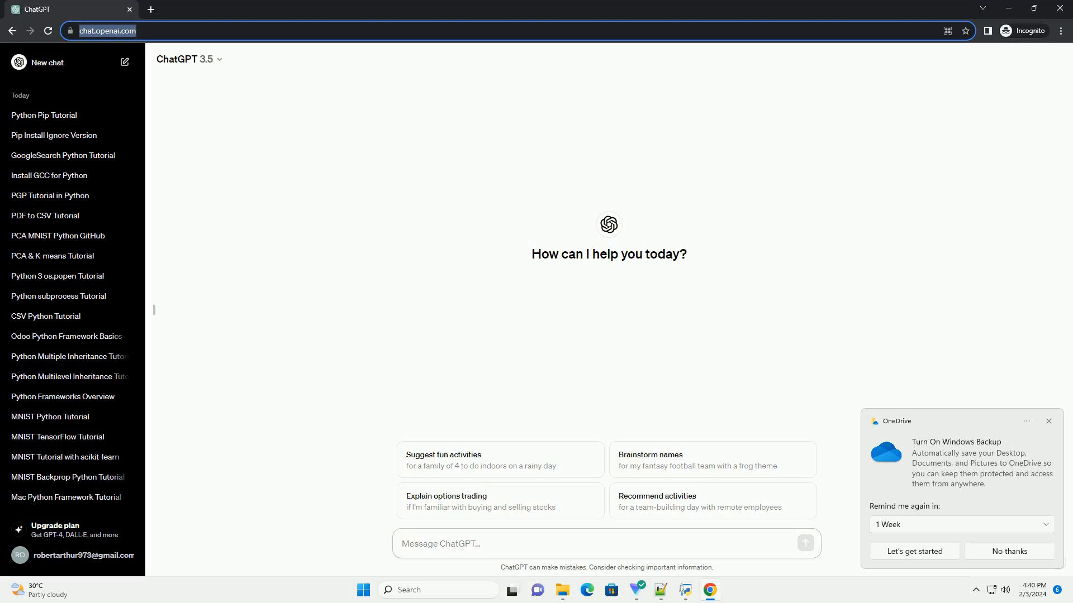
- Send a prompt asking for a tutorial on pip installing json in Python 3 with a code example
left_click(480, 544)
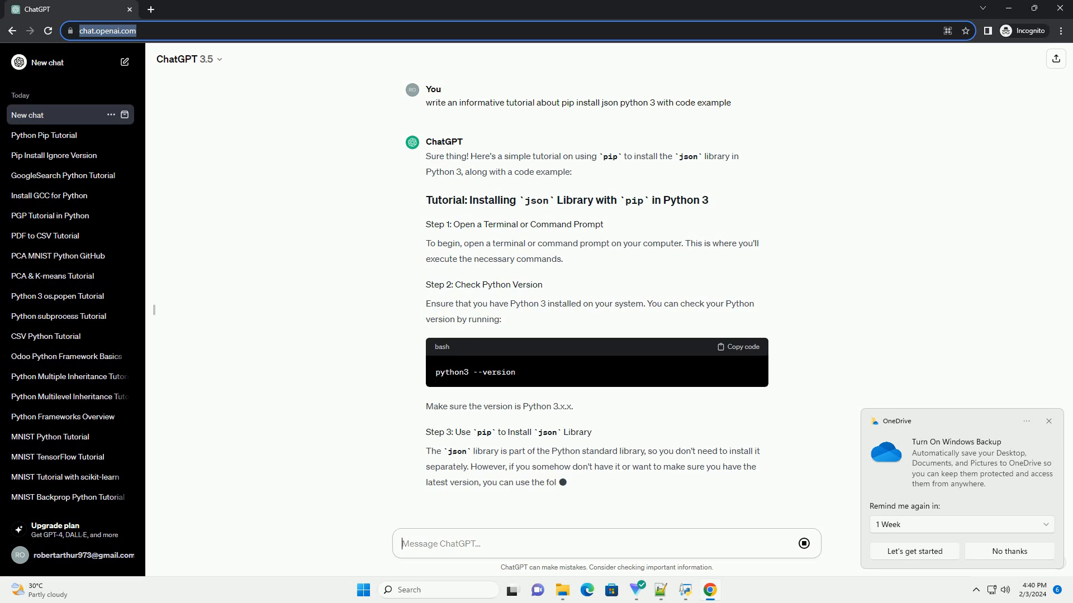
- Scroll to the end of the reply, reaching the json.dumps example script, run command and closing note
scroll("down", 3)
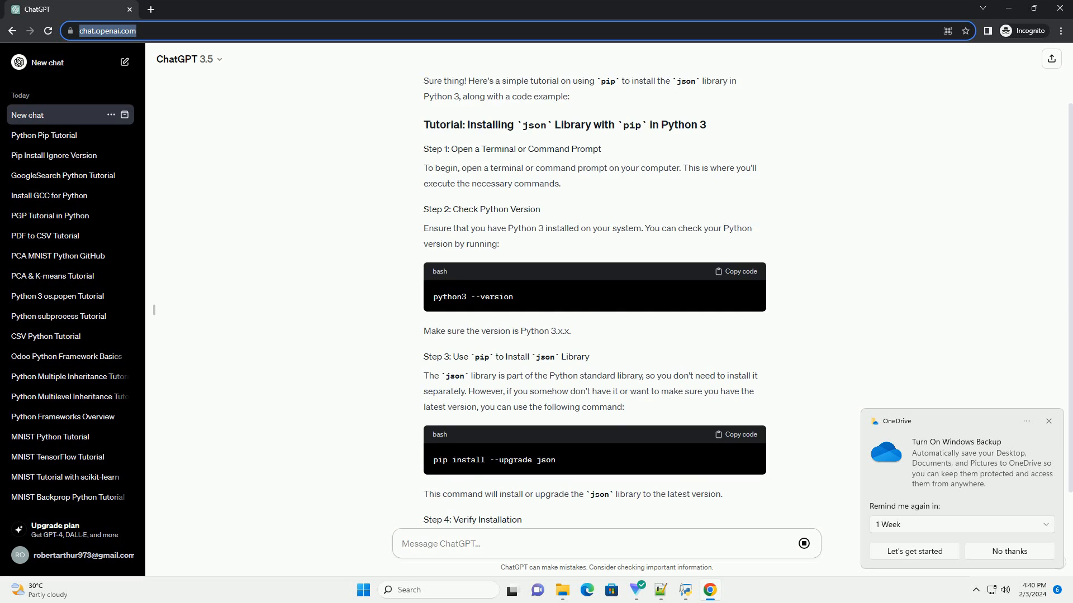
scroll("down", 3)
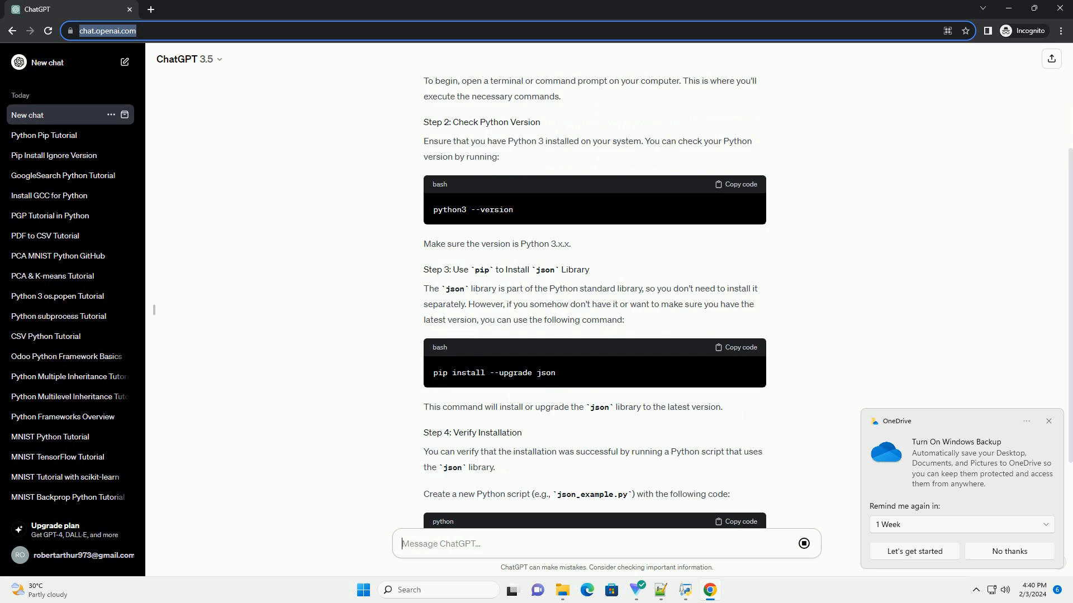
scroll("down", 3)
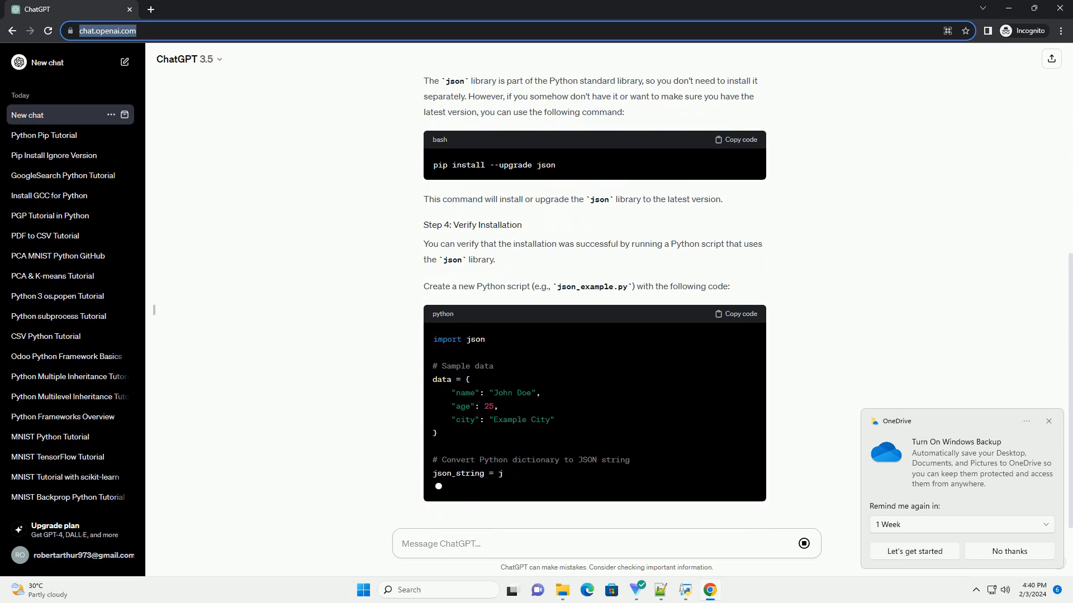
scroll("down", 3)
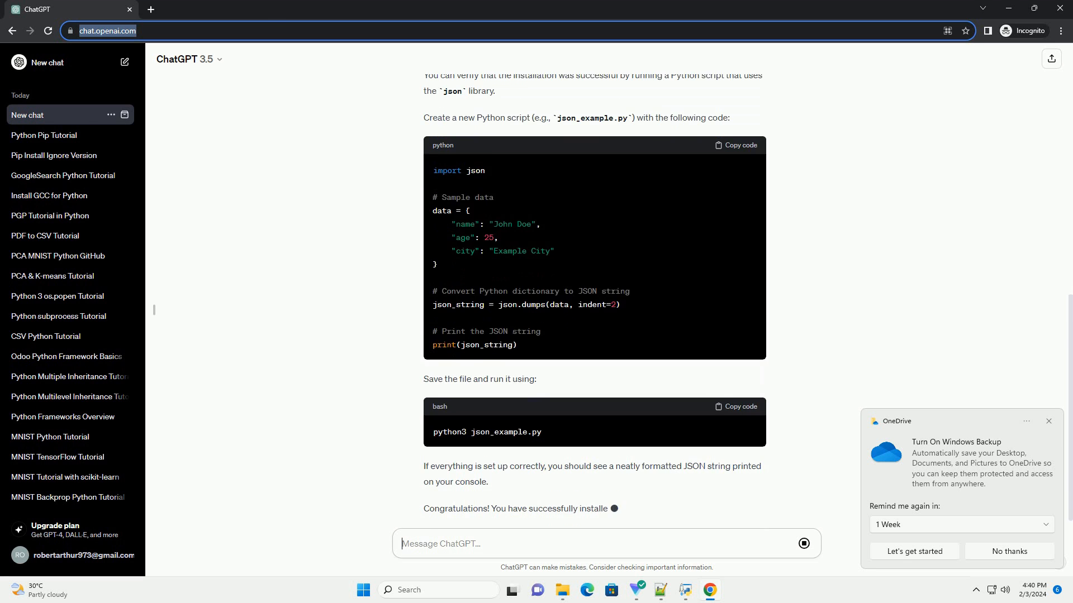
scroll("down", 3)
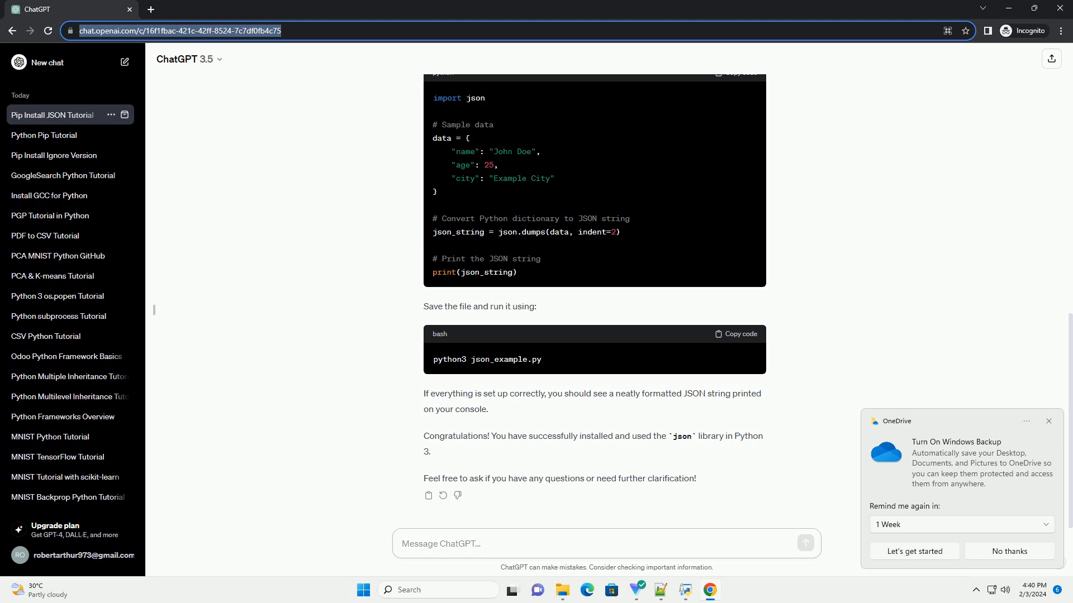
left_click(605, 545)
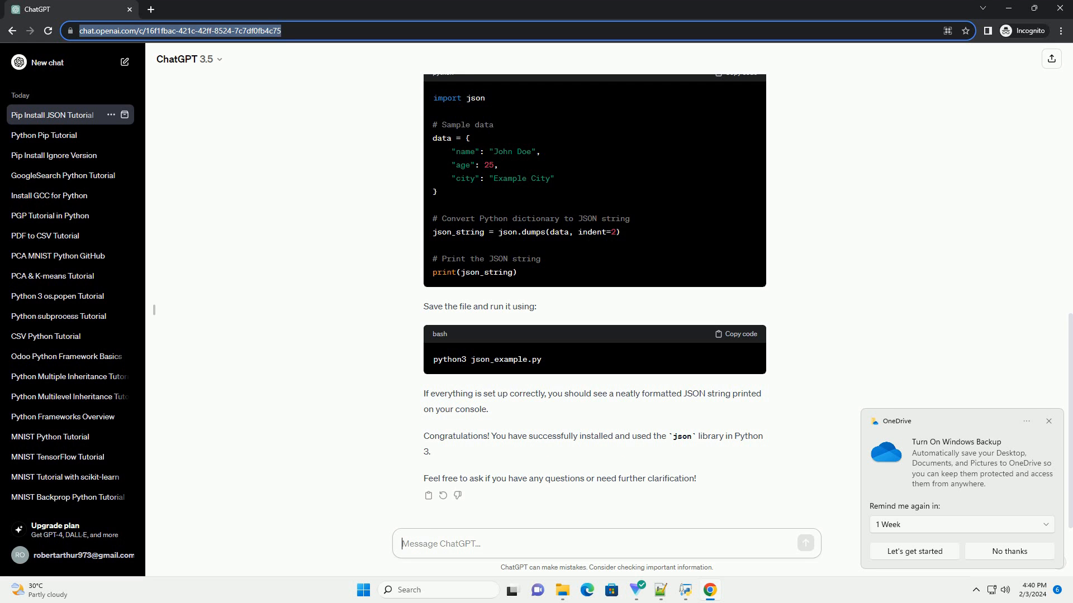